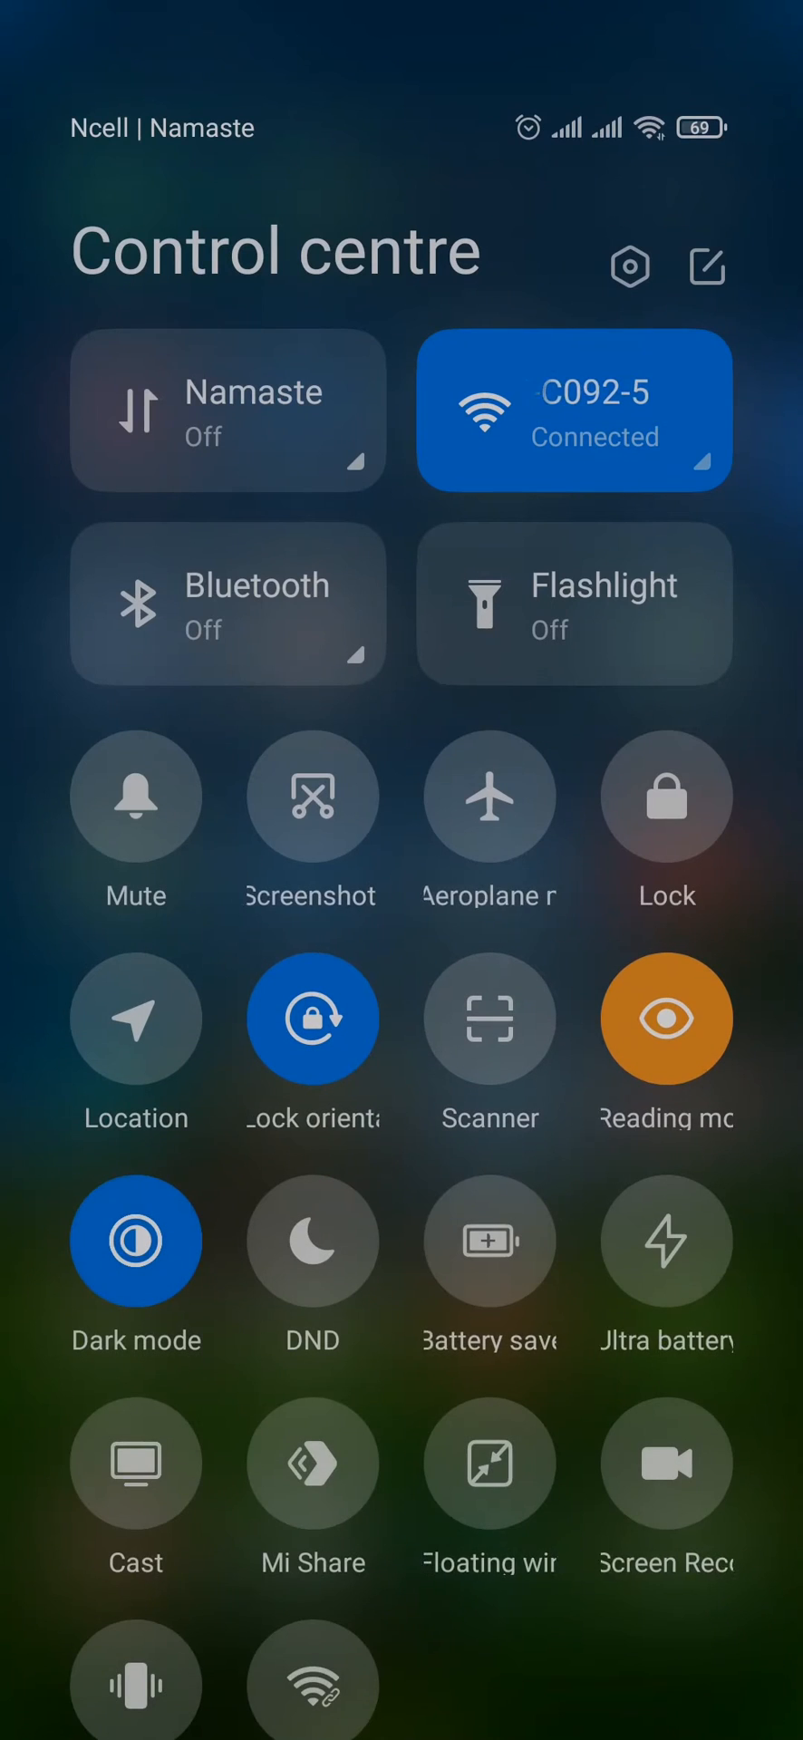
Scroll through the app drawer, then return to the home screen with XRecorder's floating bubble
scroll(down, 3)
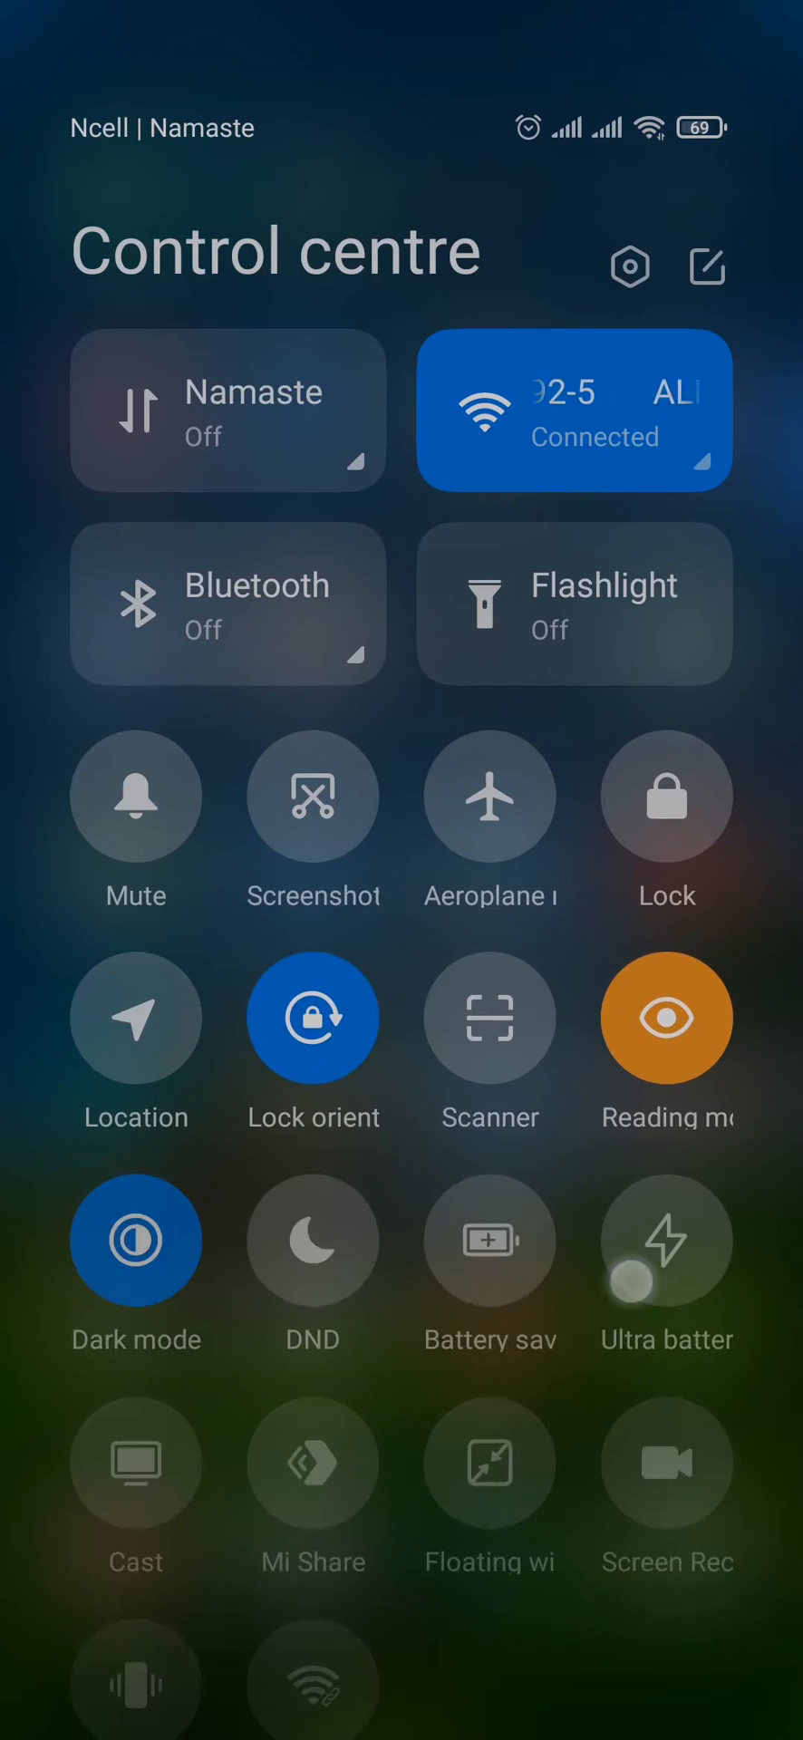
scroll(up, 3)
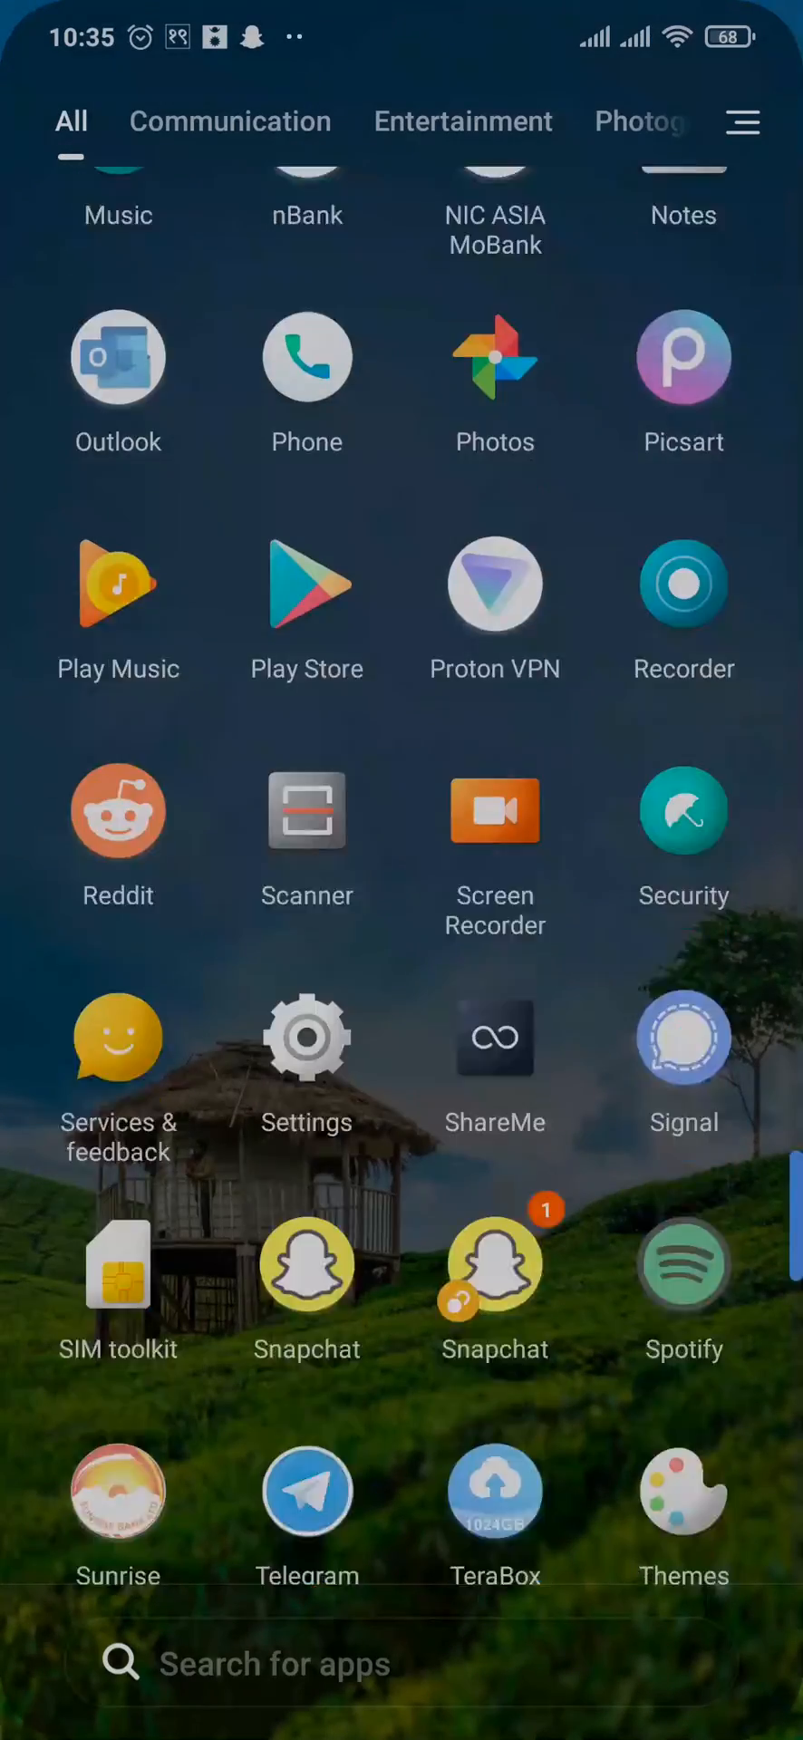
scroll(up, 3)
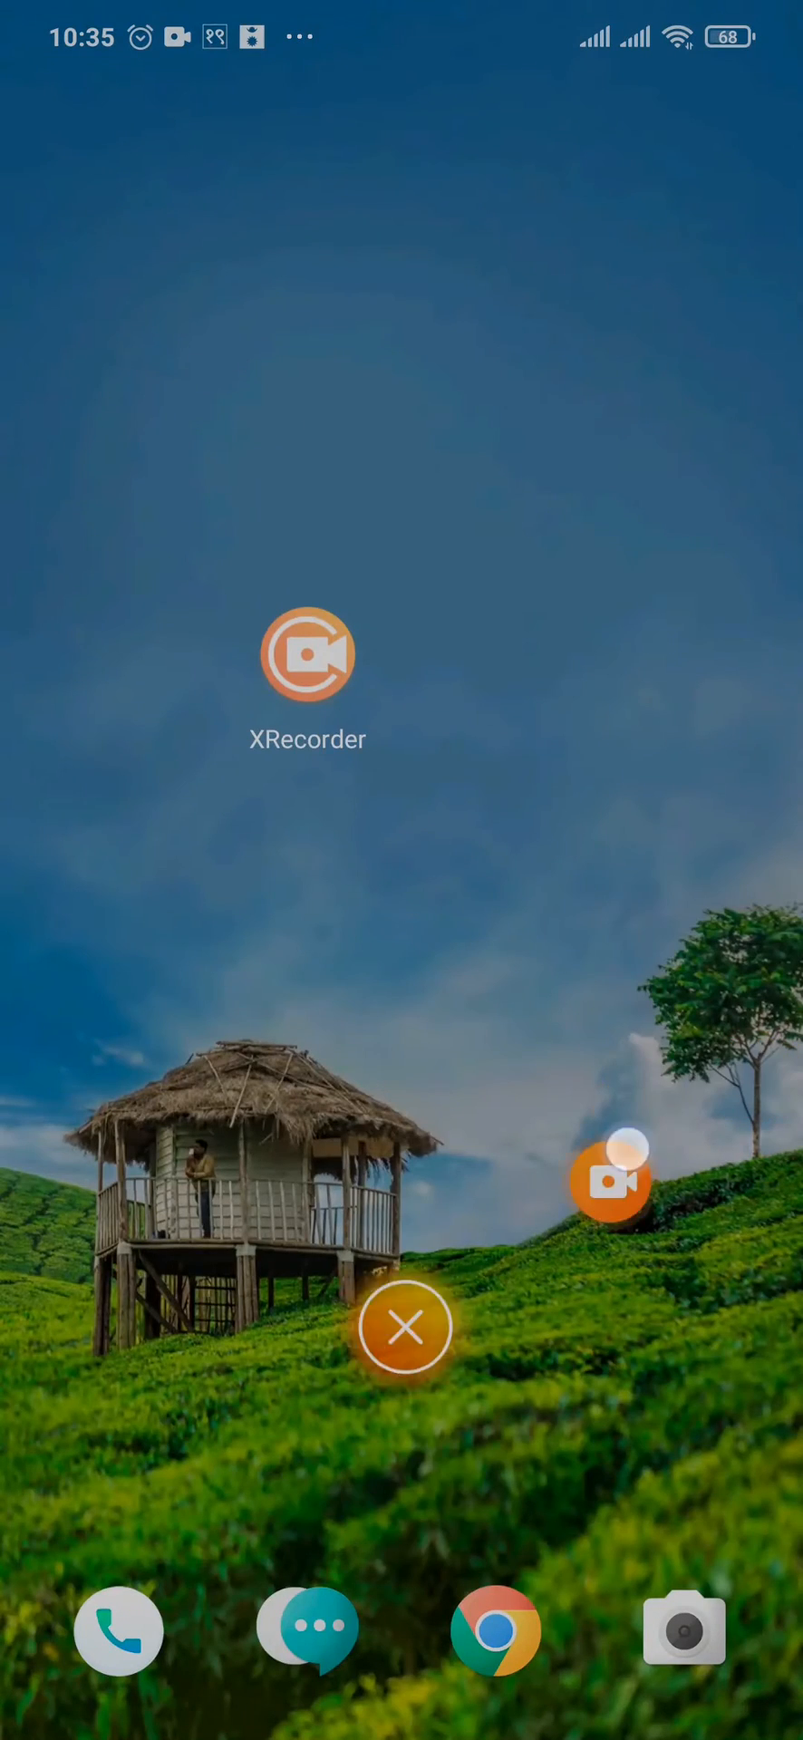
click(610, 1181)
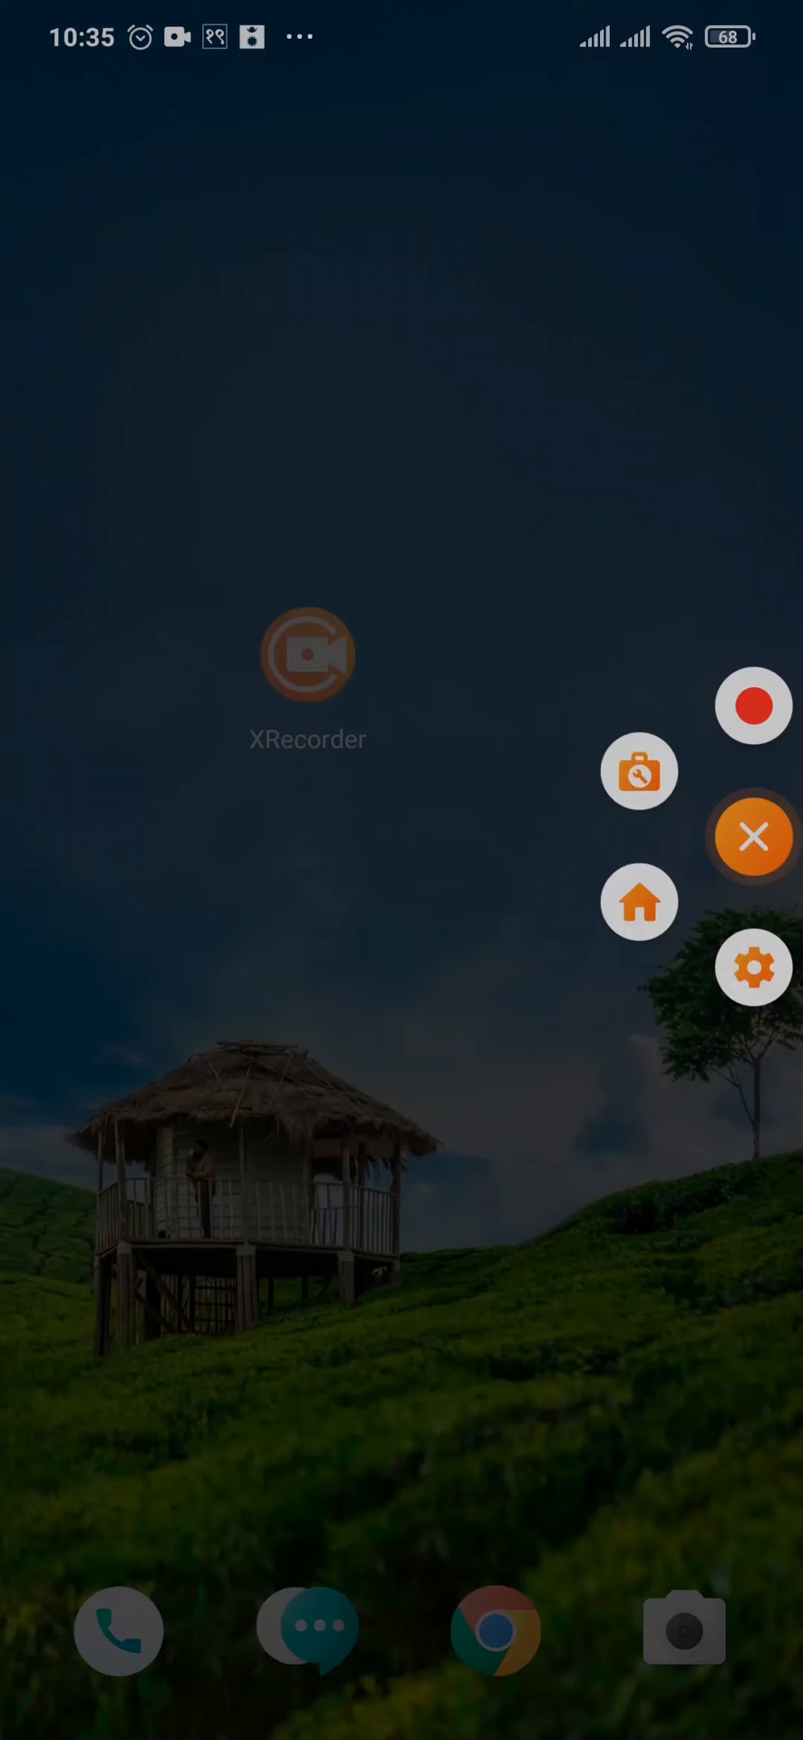
click(754, 837)
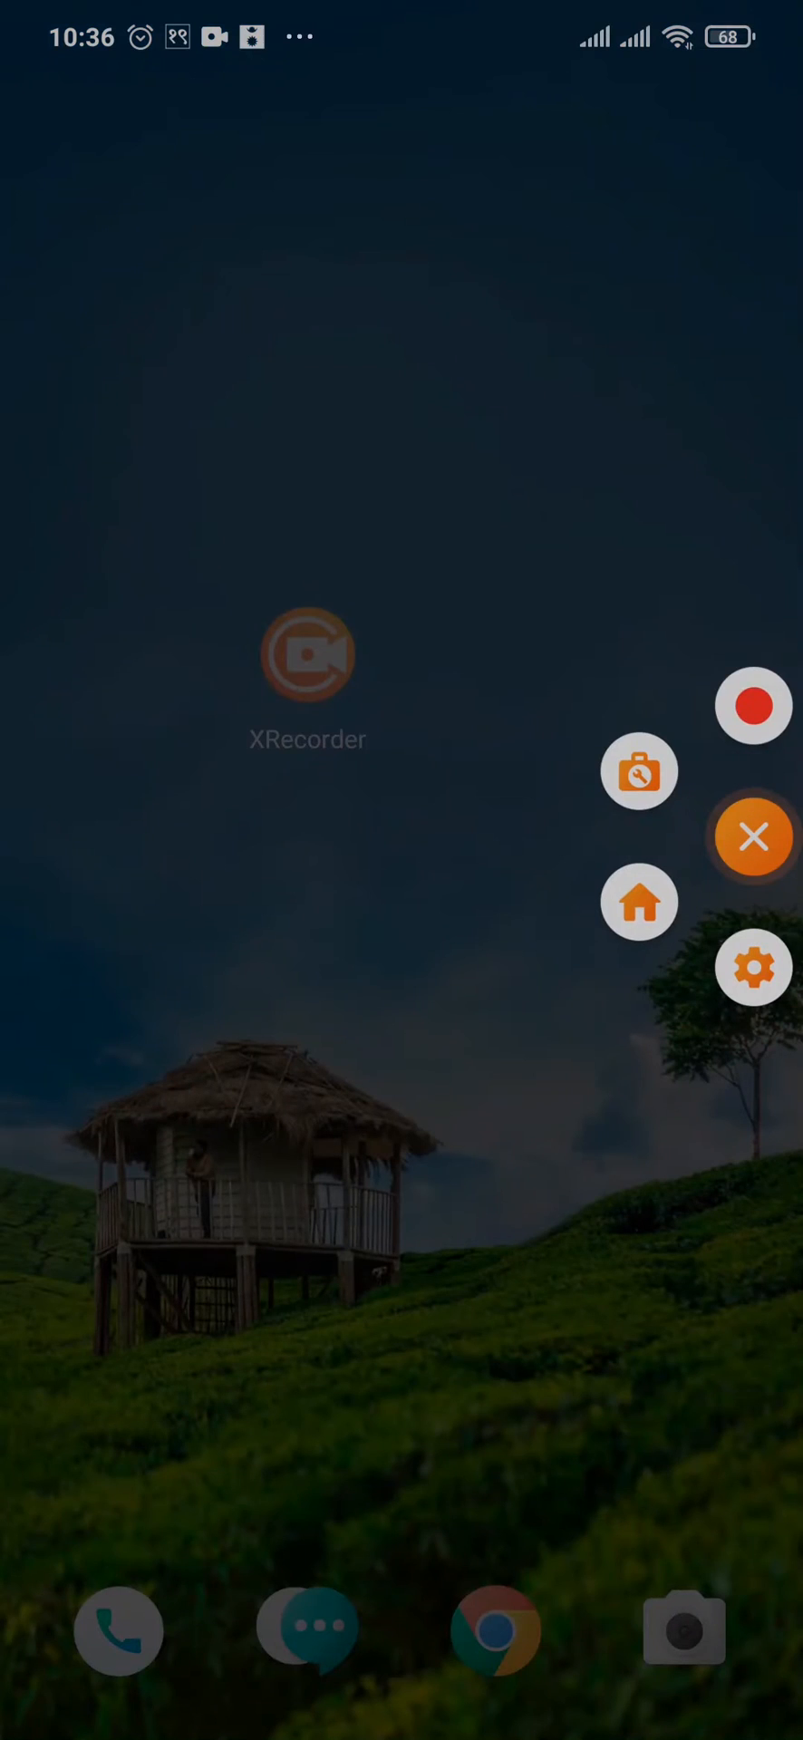
click(754, 837)
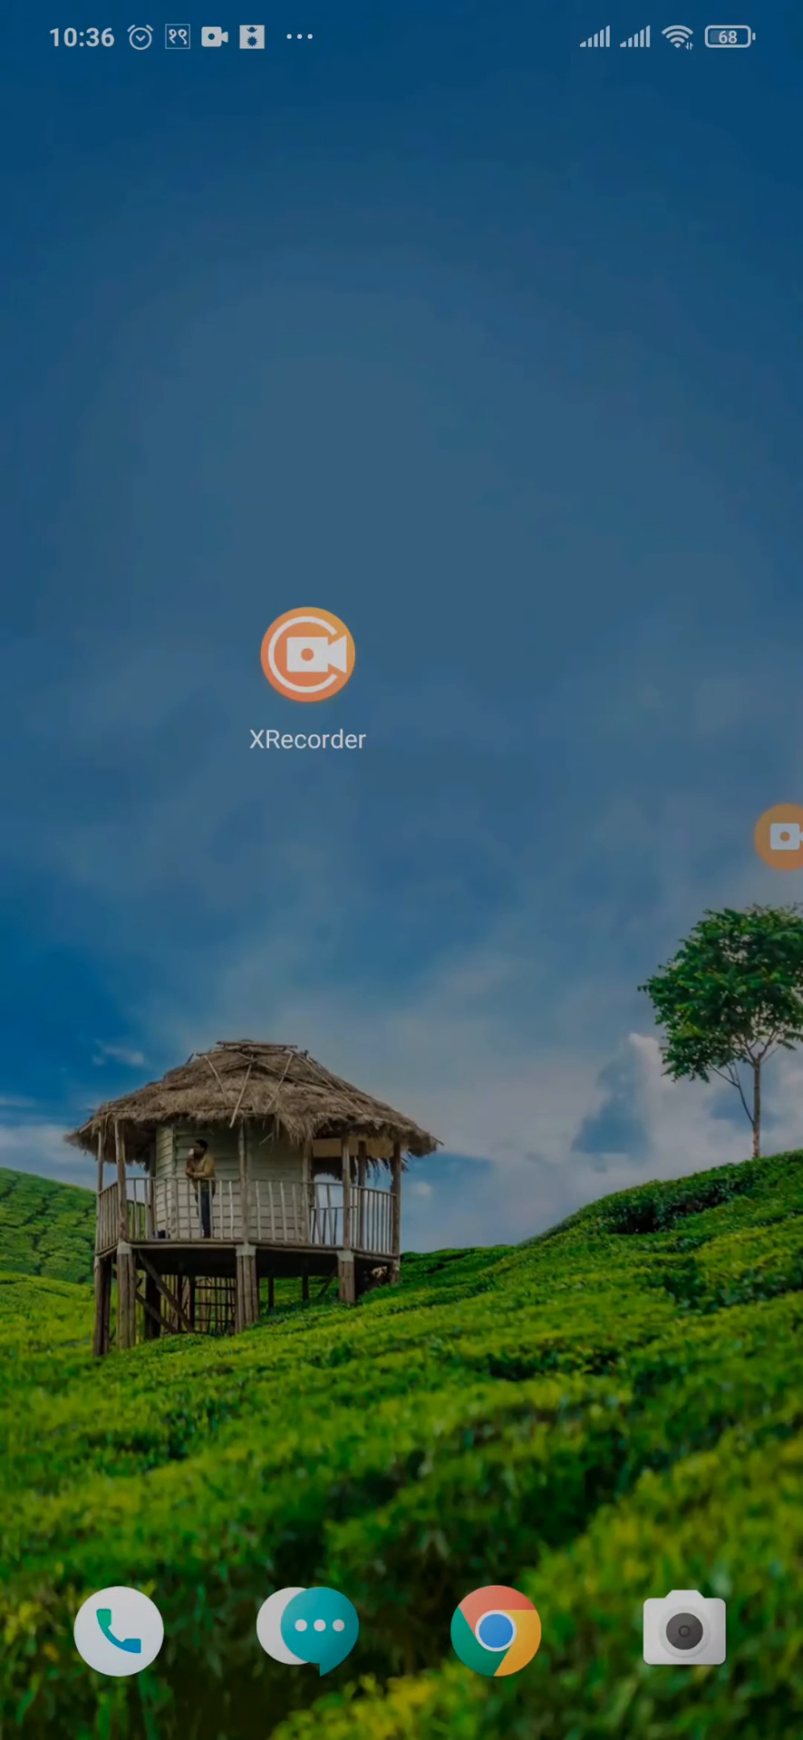
click(782, 836)
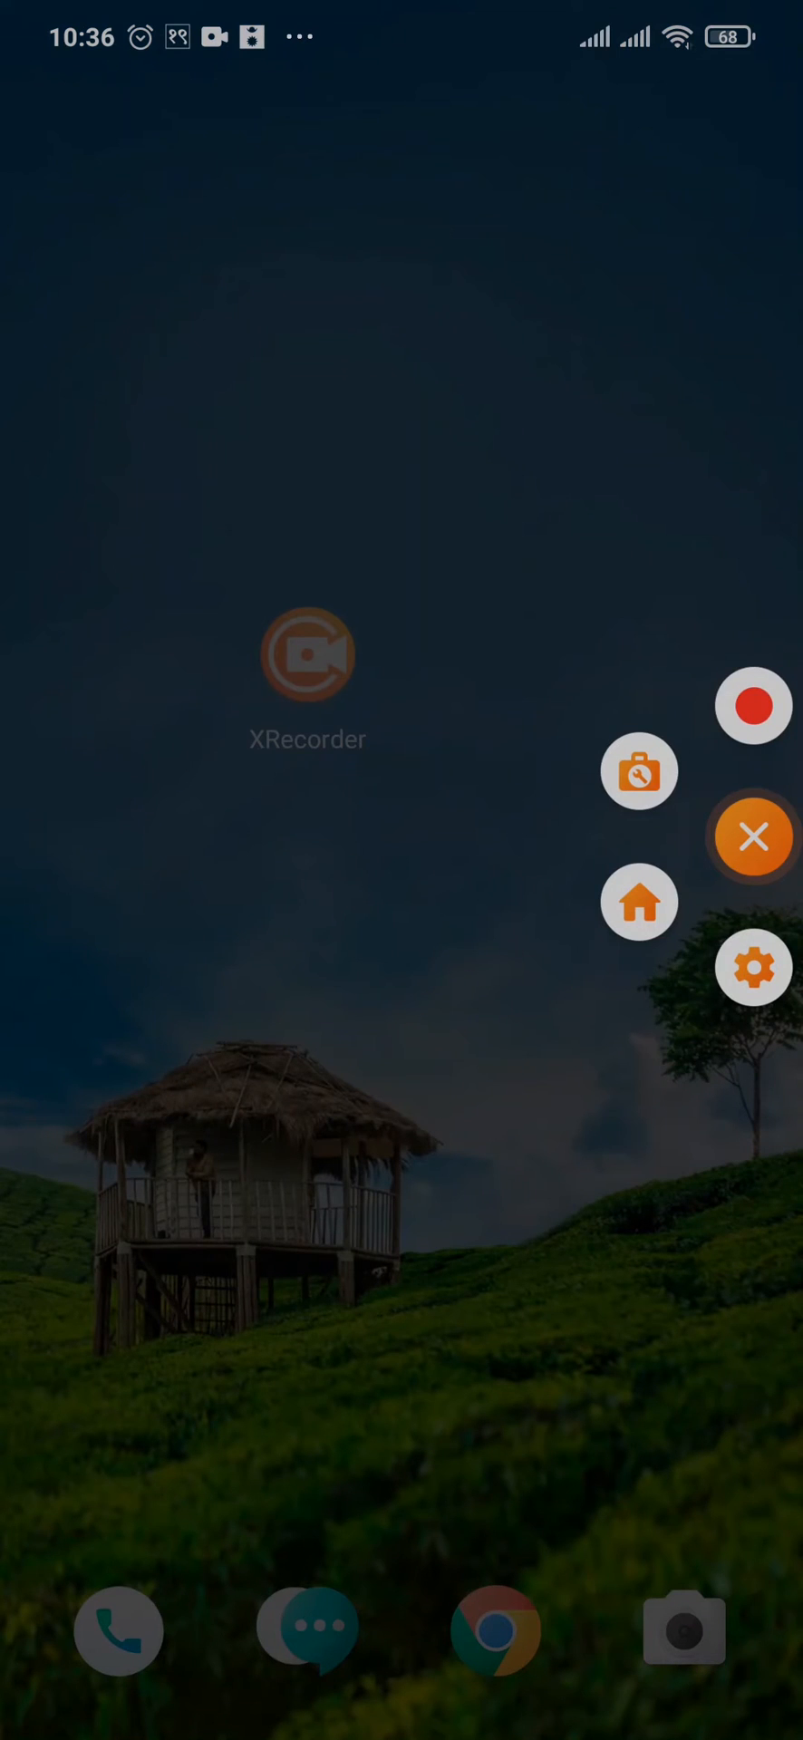
click(752, 837)
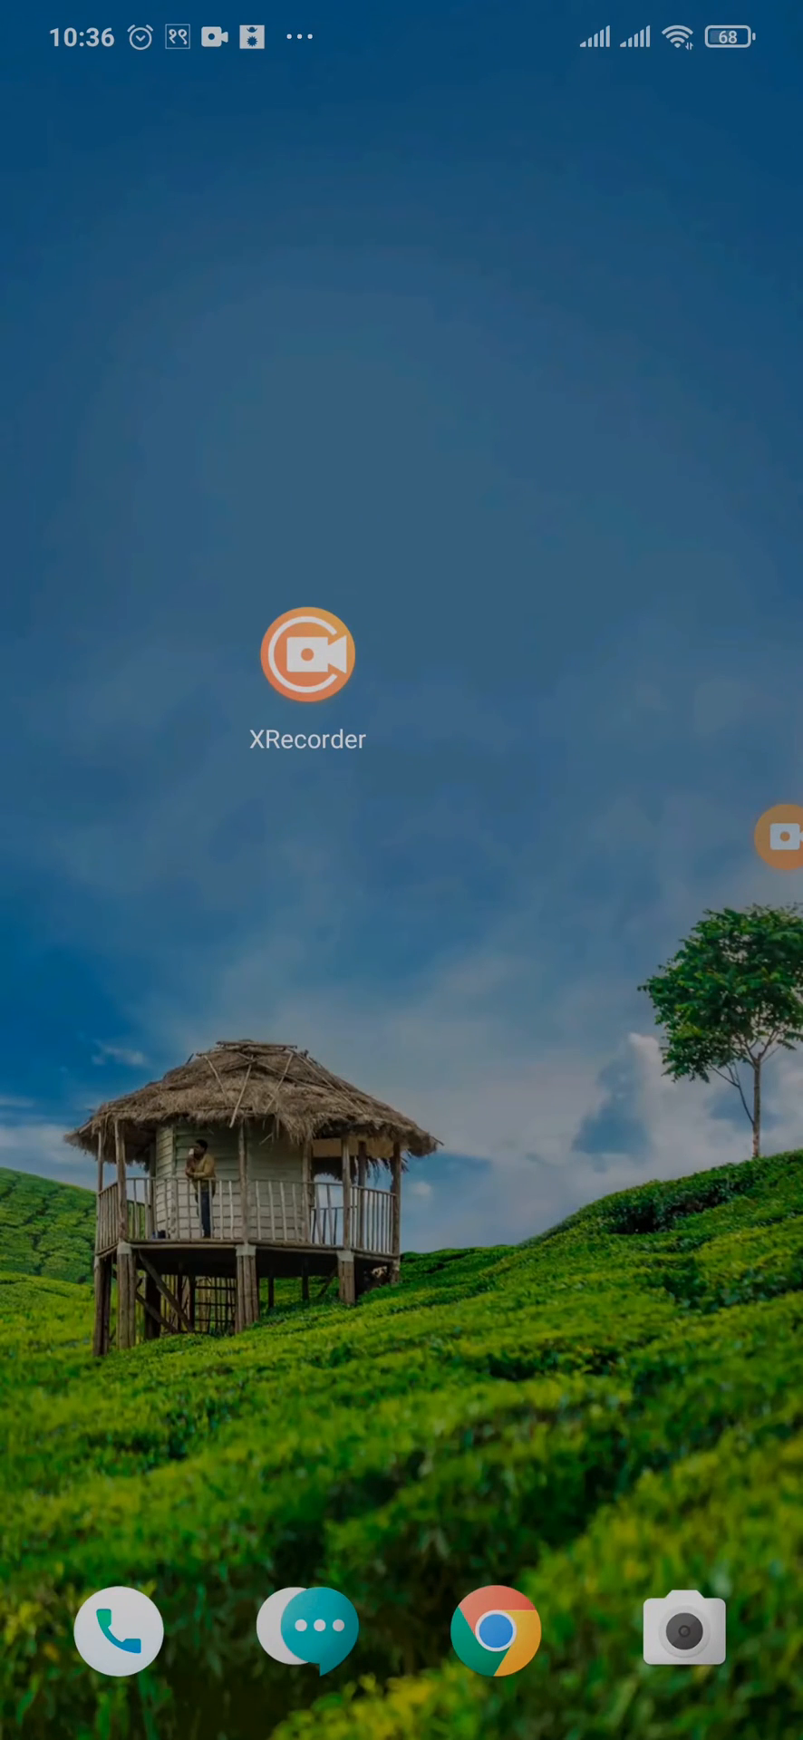
click(308, 655)
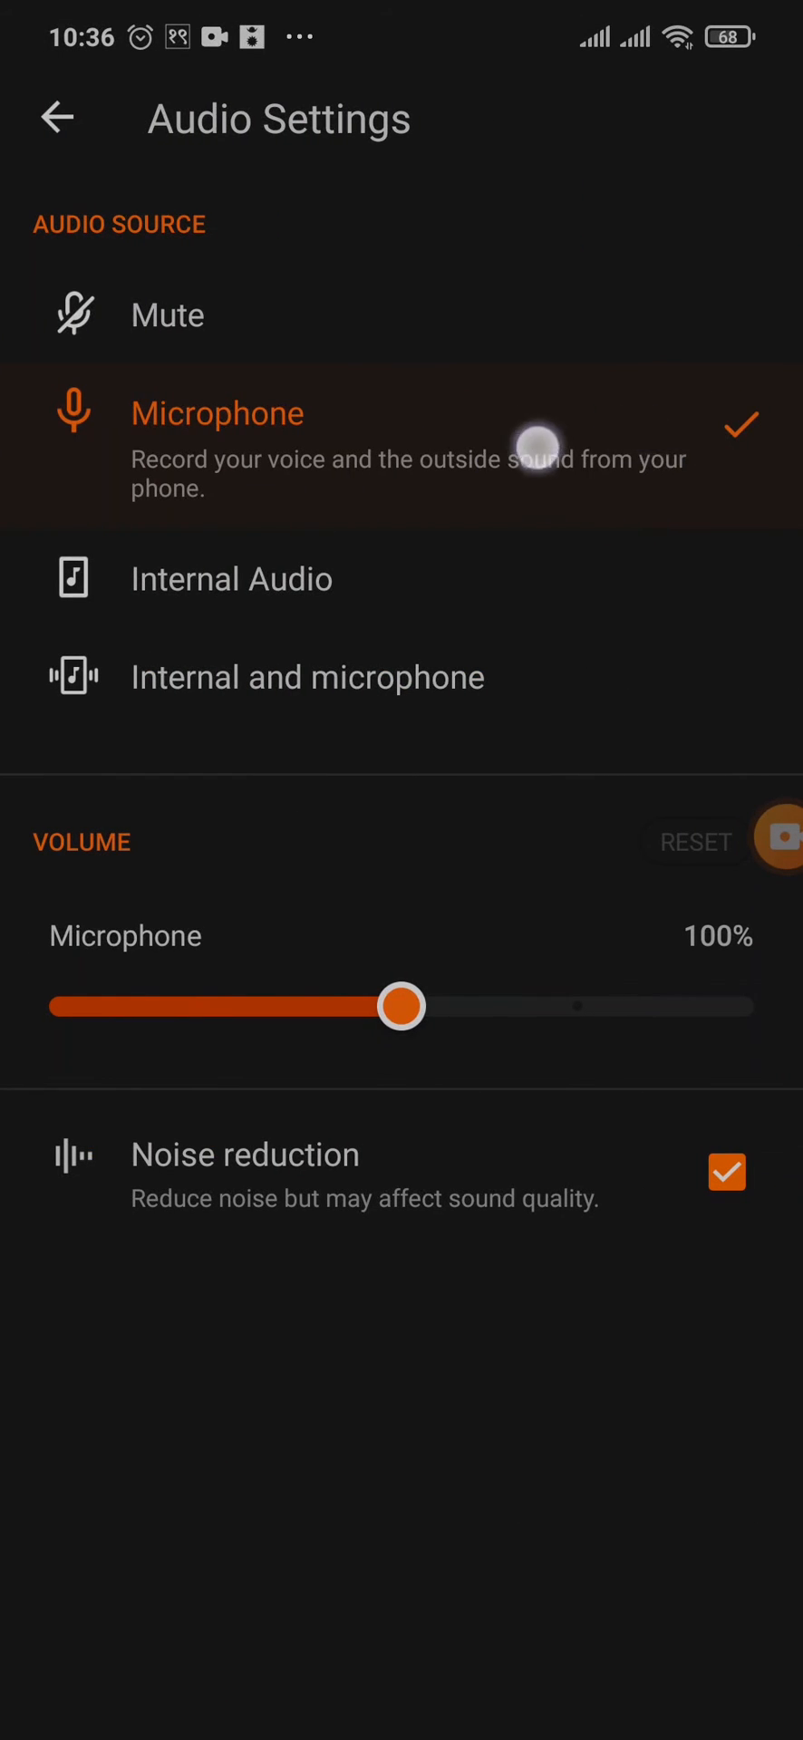
mouse_move(765, 427)
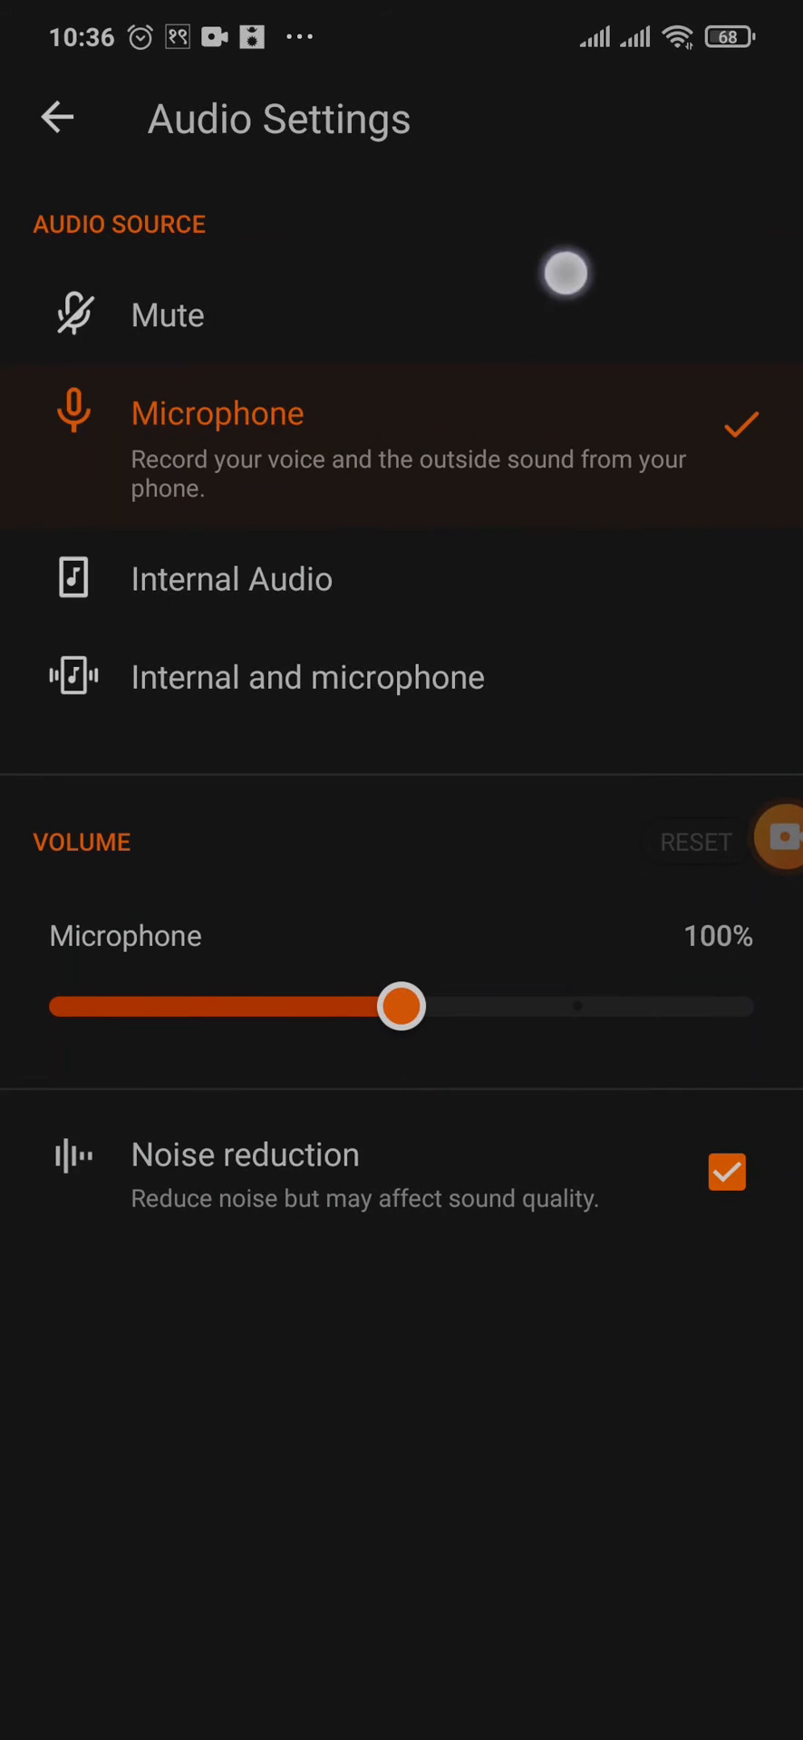
mouse_move(670, 392)
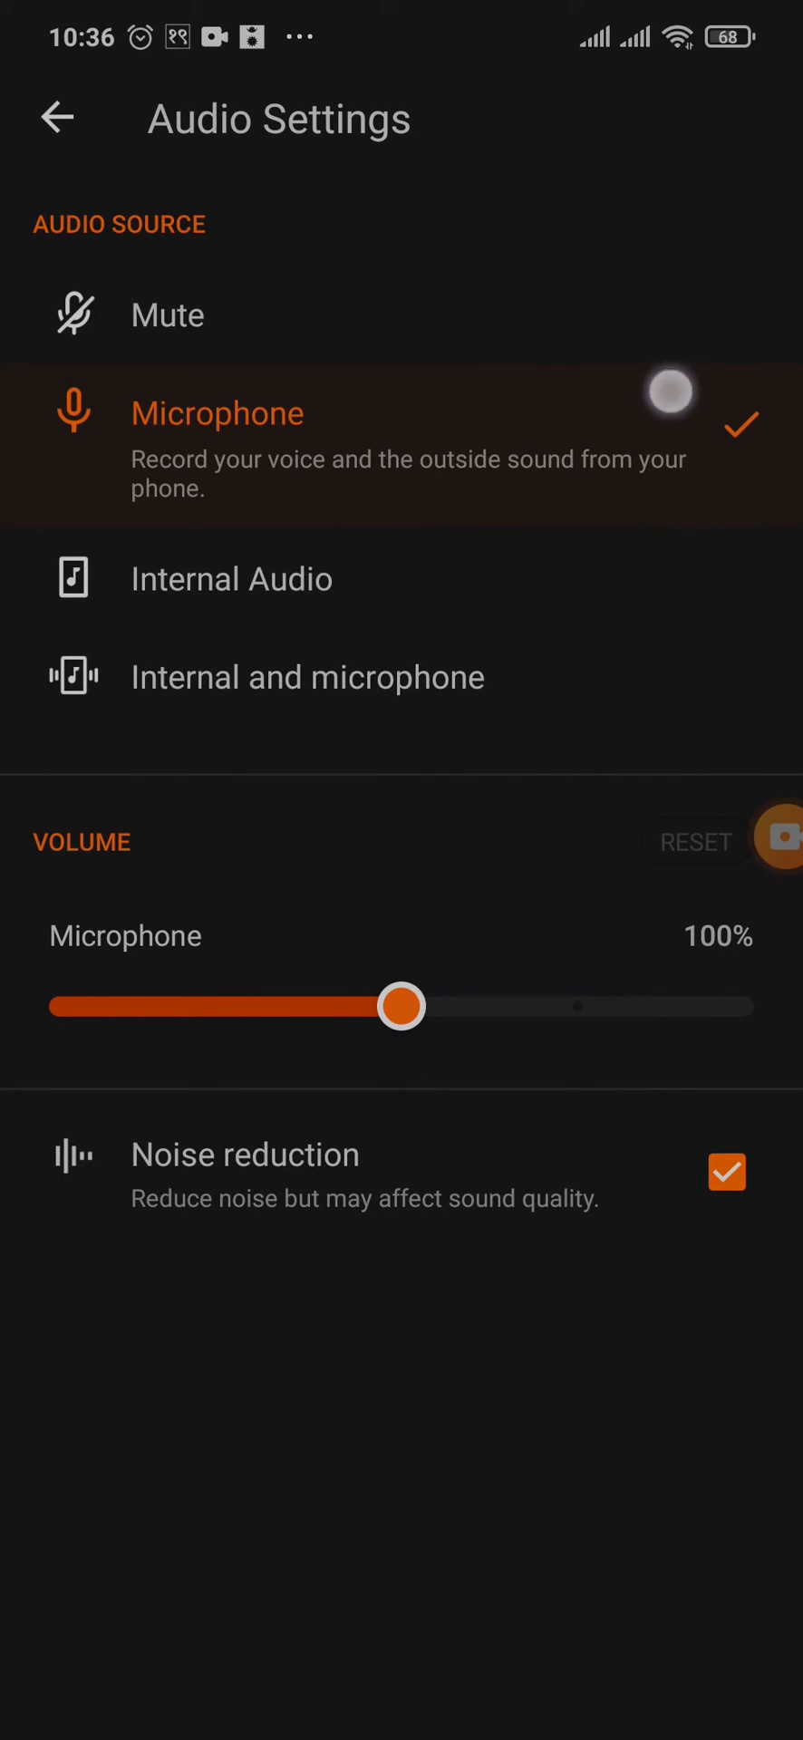
Choose Microphone as the XRecorder audio source, keeping volume at 100%
click(57, 118)
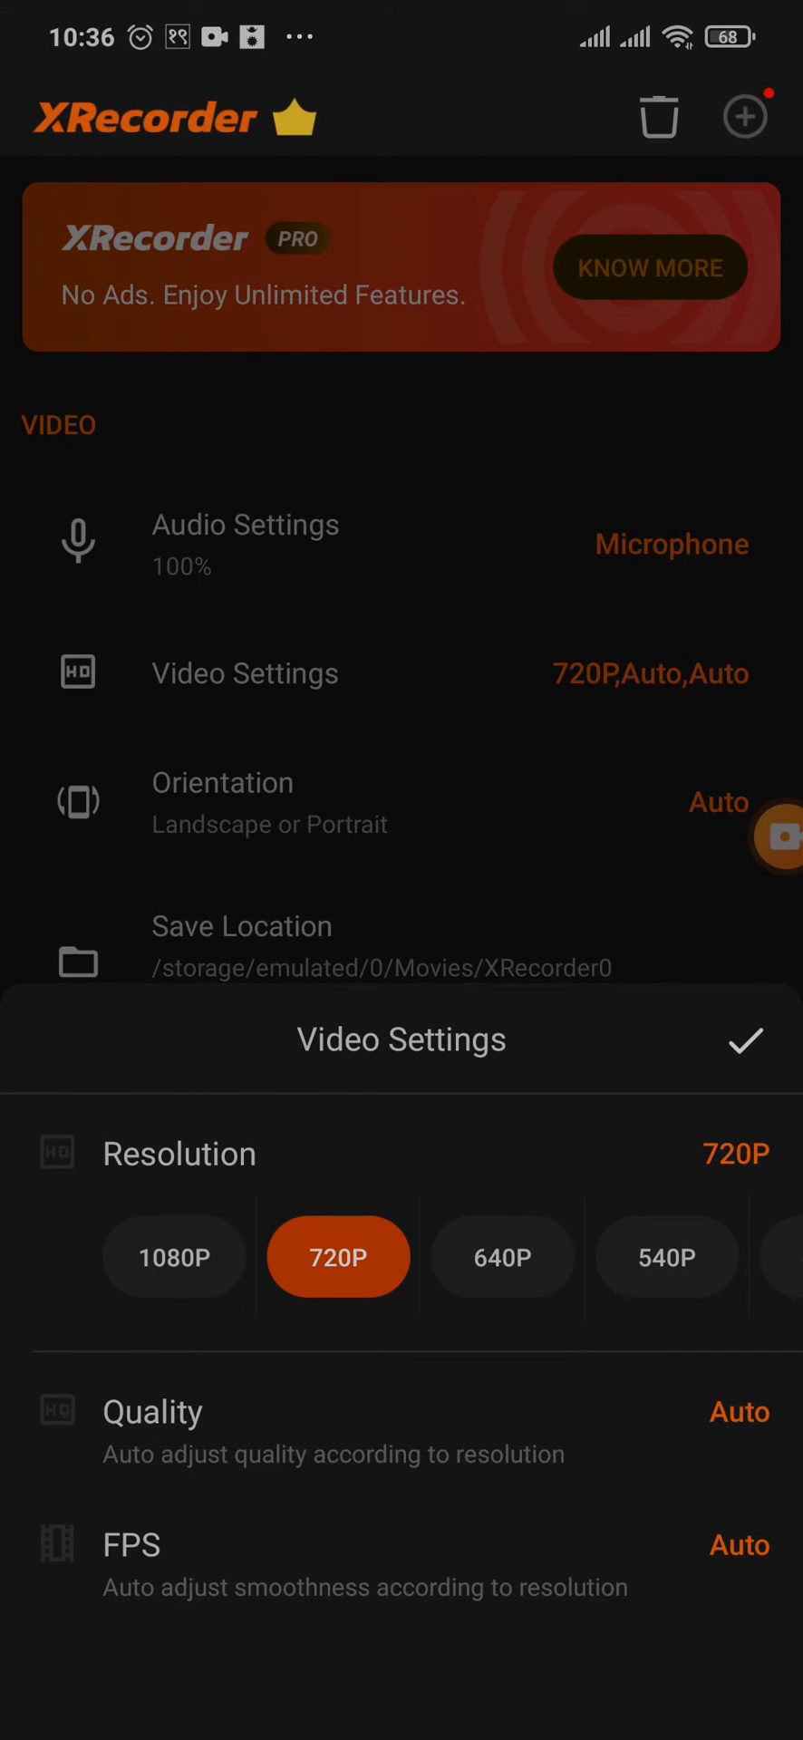
Confirm 720P resolution with Auto quality and Auto FPS
click(744, 1040)
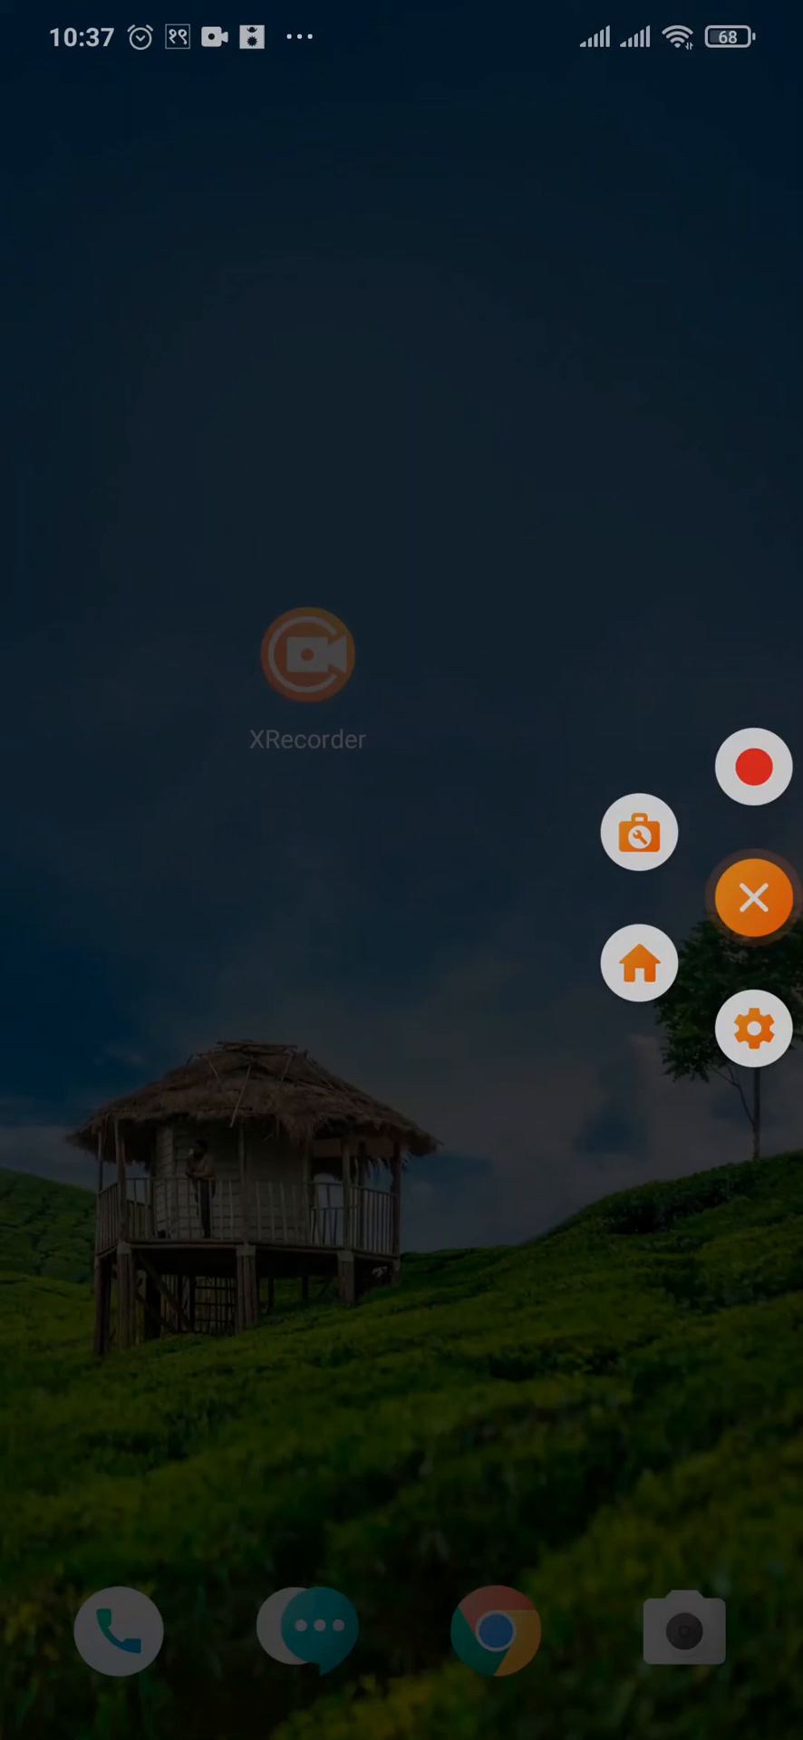
Collapse the floating bubble menu and drag the XRecorder icon to the home screen's top
click(752, 898)
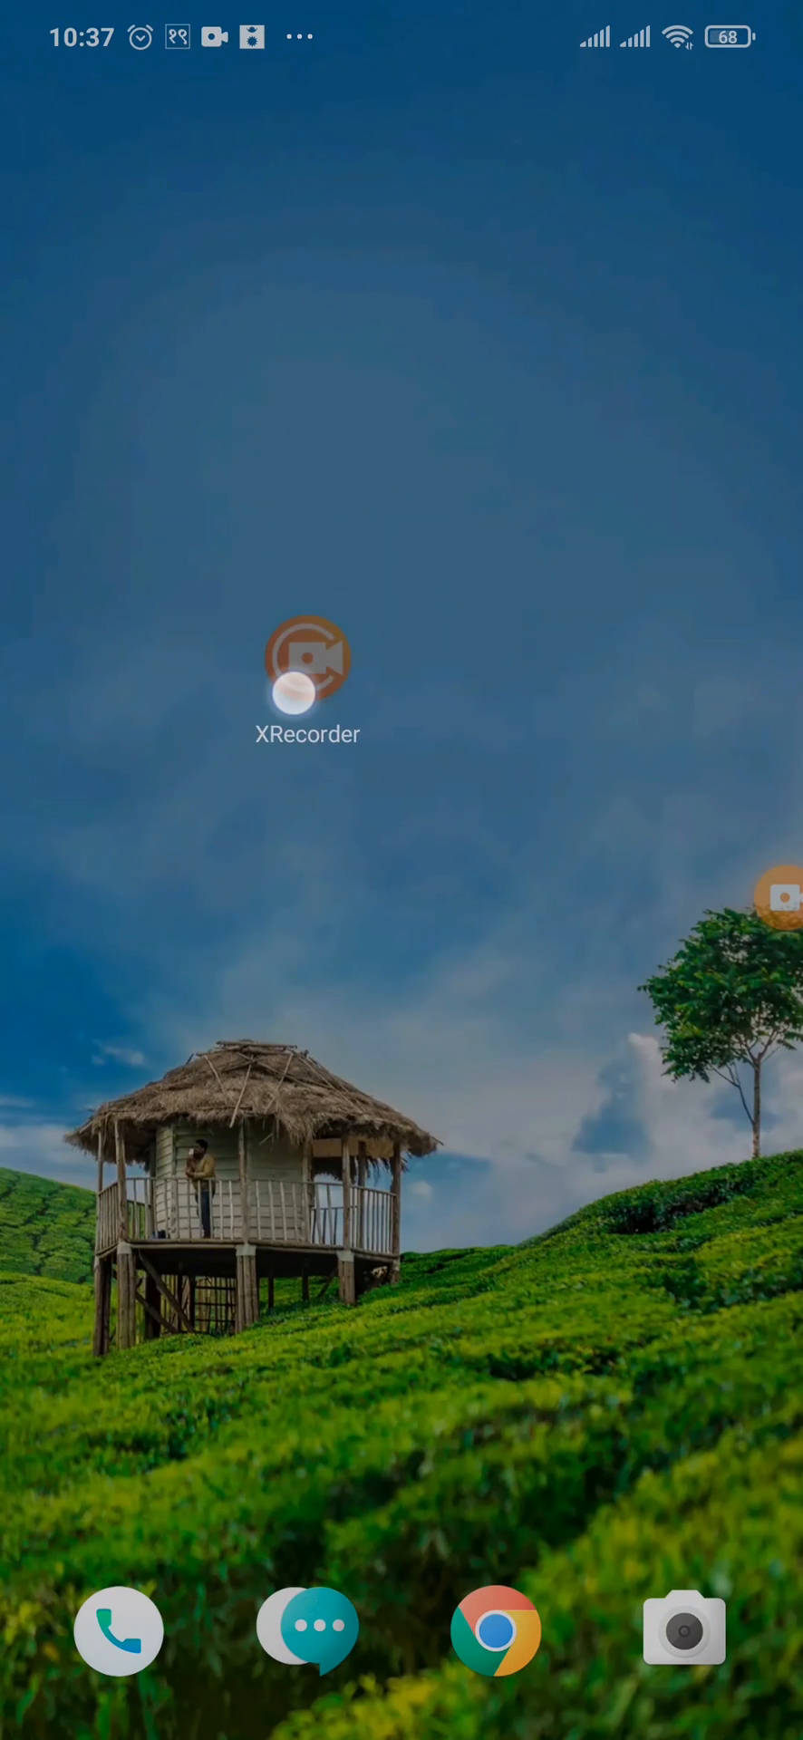
drag(307, 661, 496, 198)
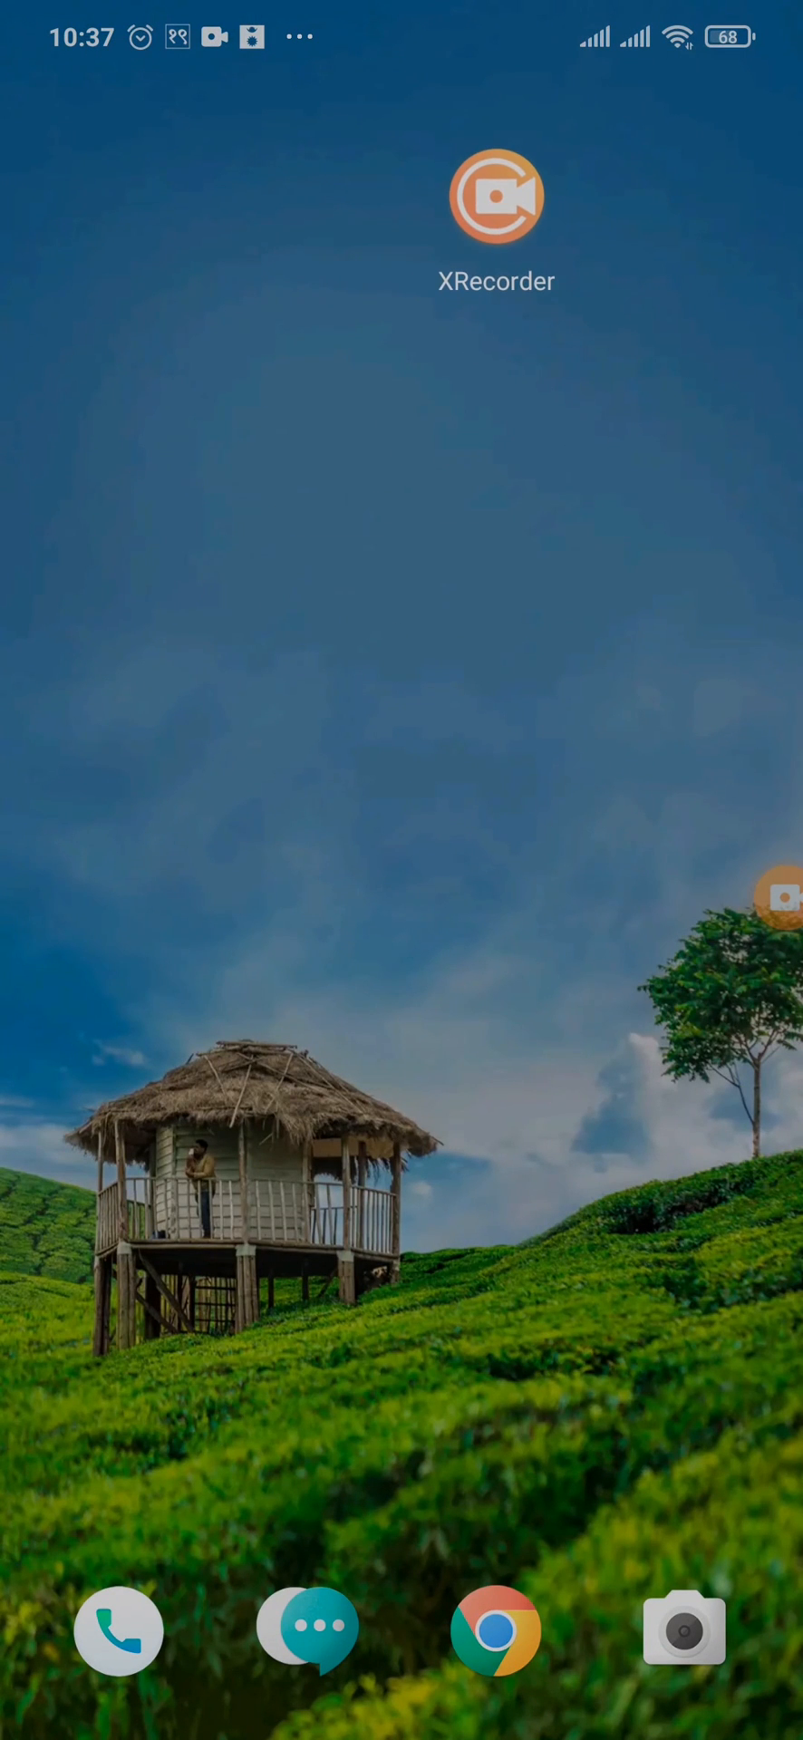